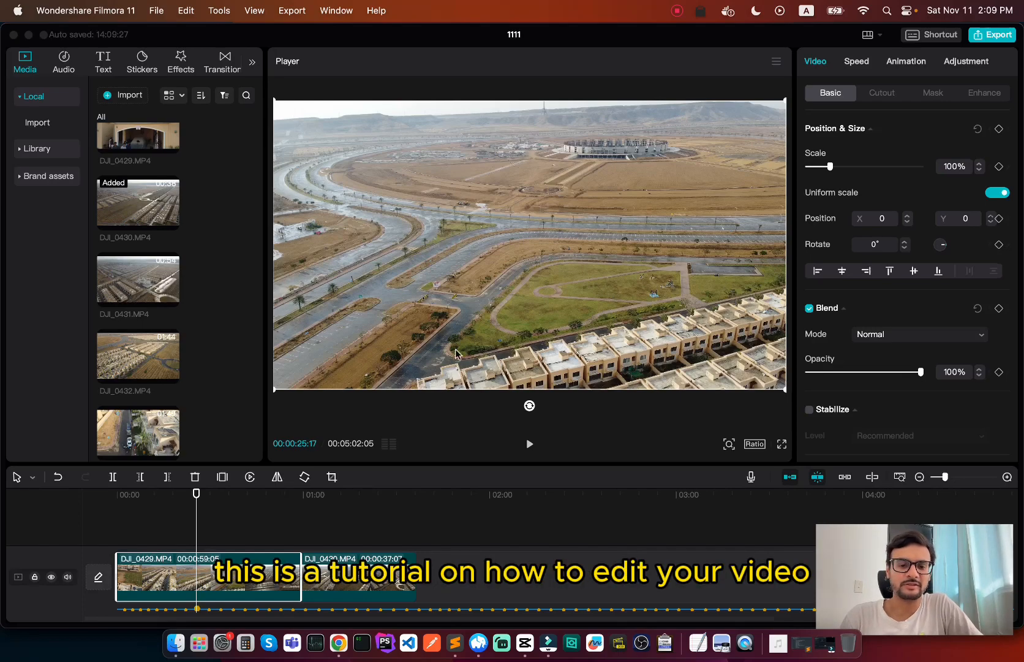
pyautogui.moveTo(560, 413)
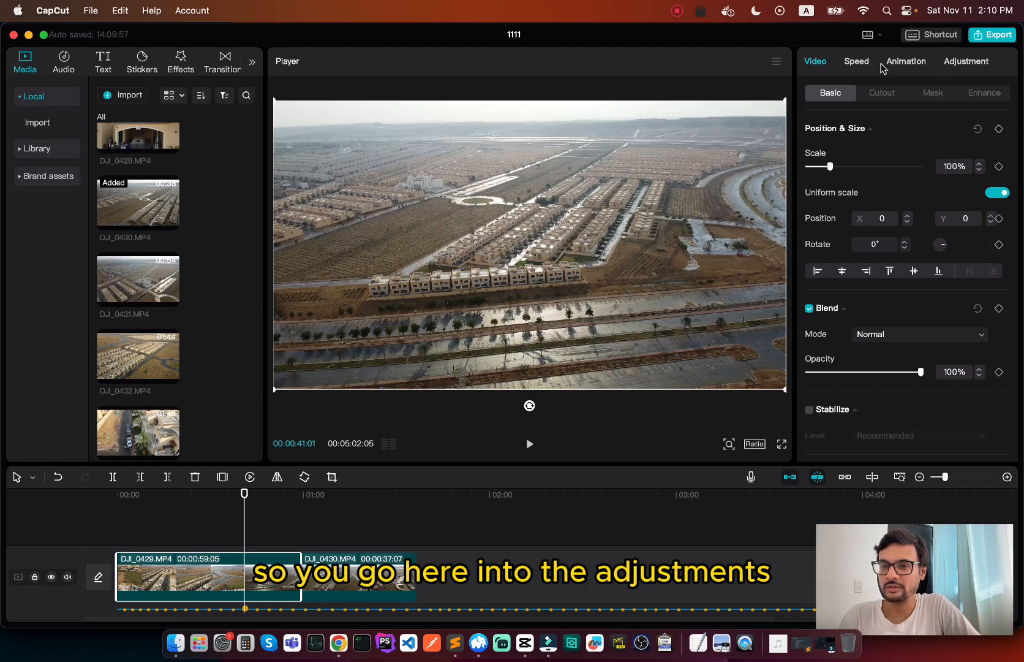
# Step: Cool the drone clip to temperature −20, raise saturation to 17, and lower brightness to −5
pyautogui.click(966, 61)
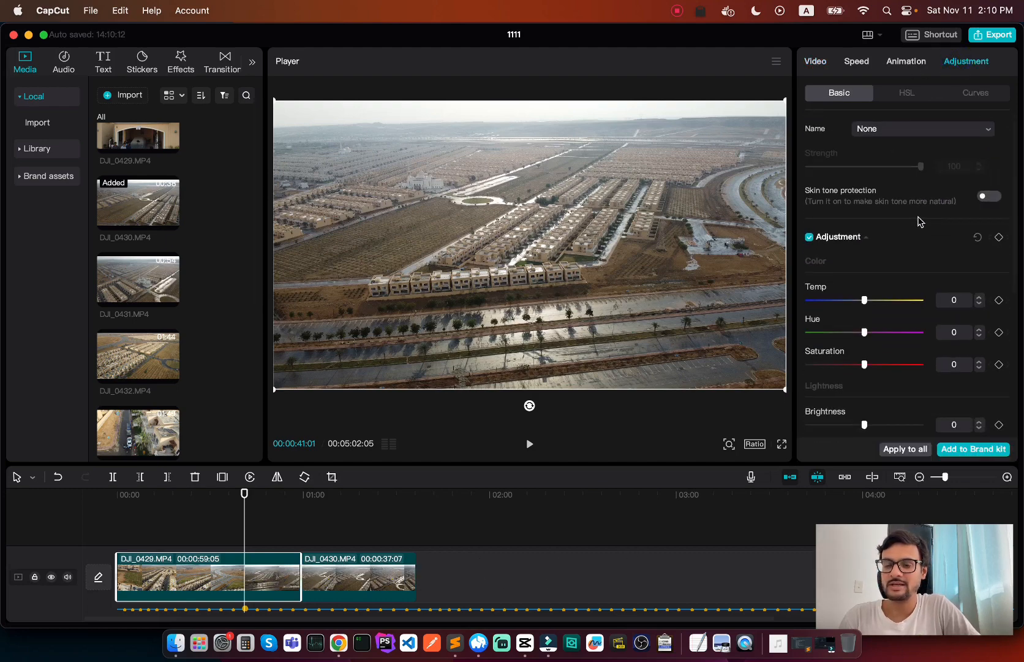
pyautogui.scroll(-3)
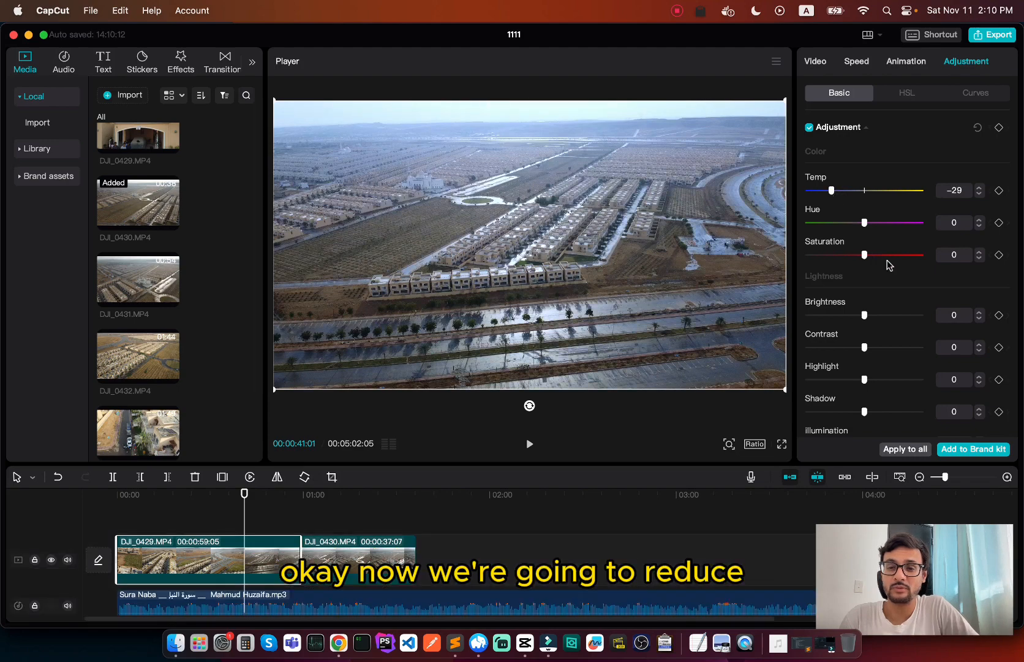
pyautogui.scroll(-3)
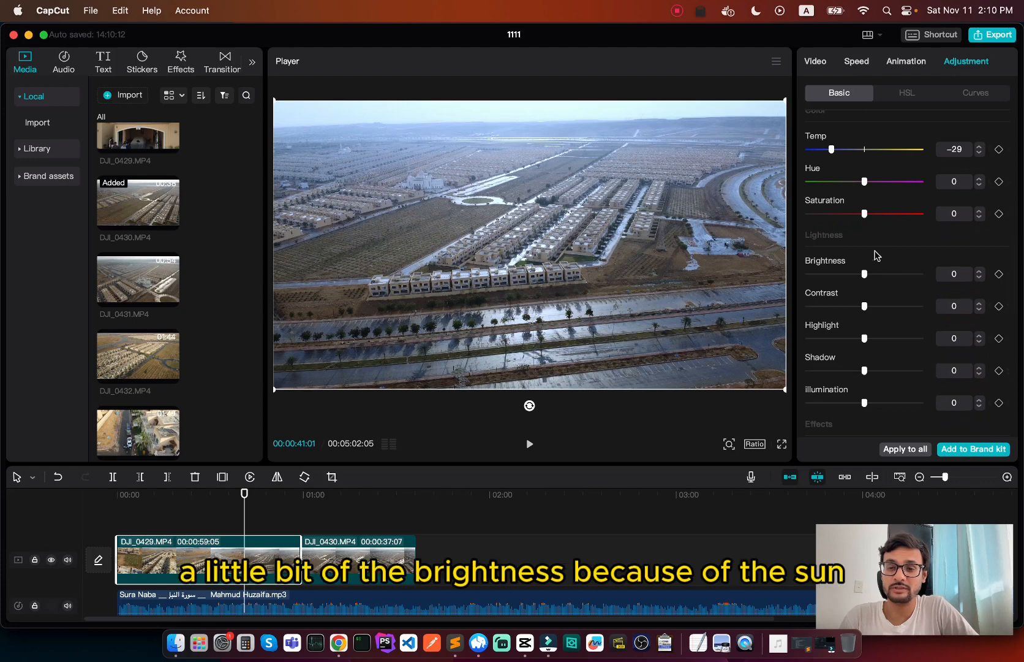
pyautogui.moveTo(865, 274)
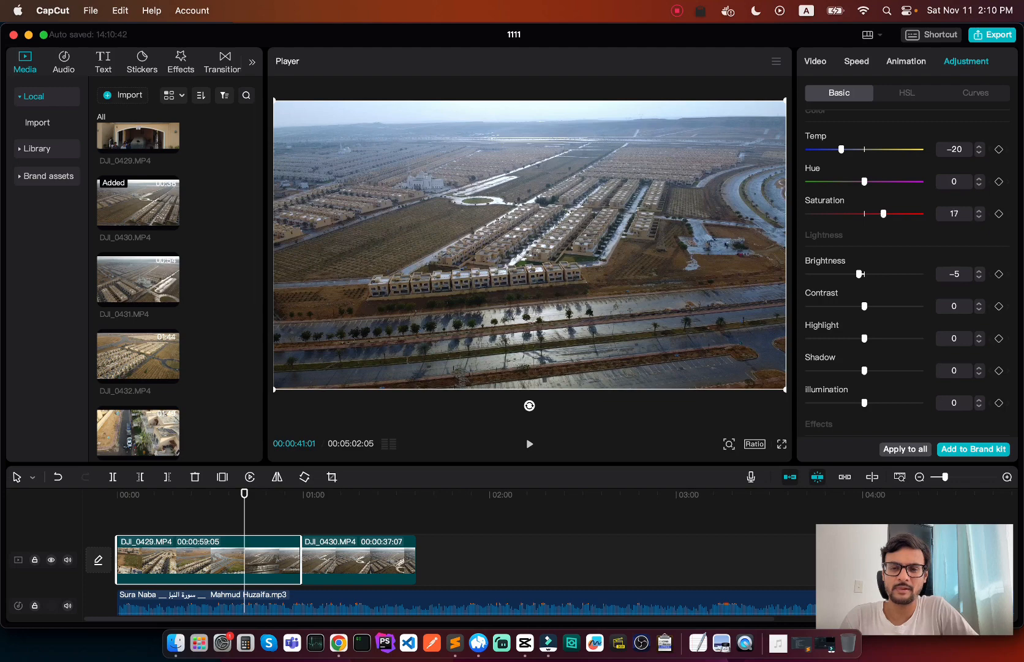
# Step: Lower the drone clip's illumination to −50 and nudge contrast up to 2
pyautogui.scroll(-3)
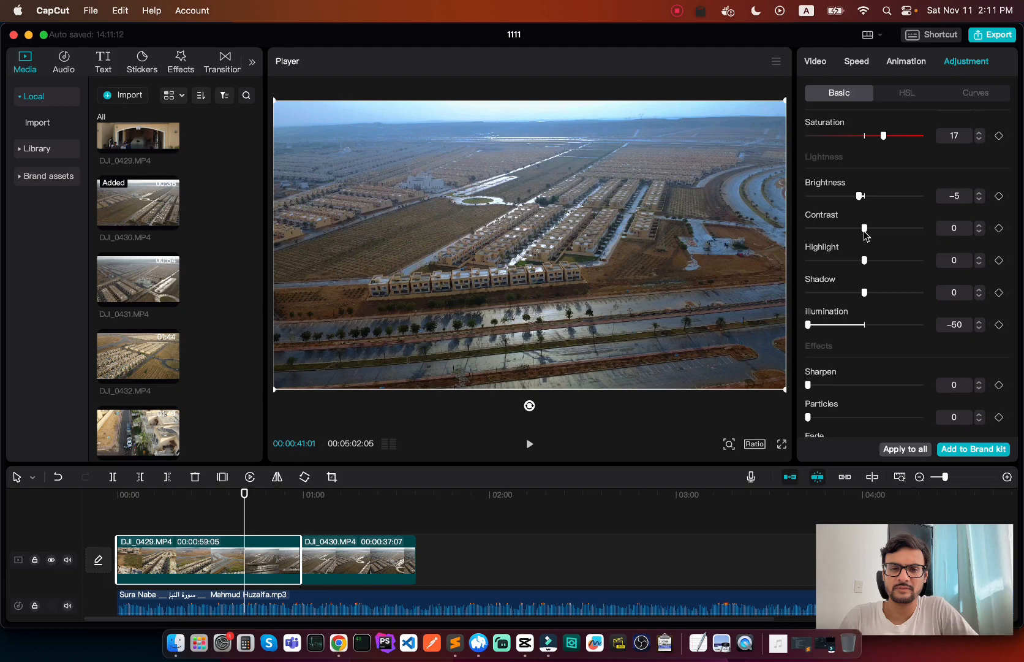
pyautogui.click(978, 225)
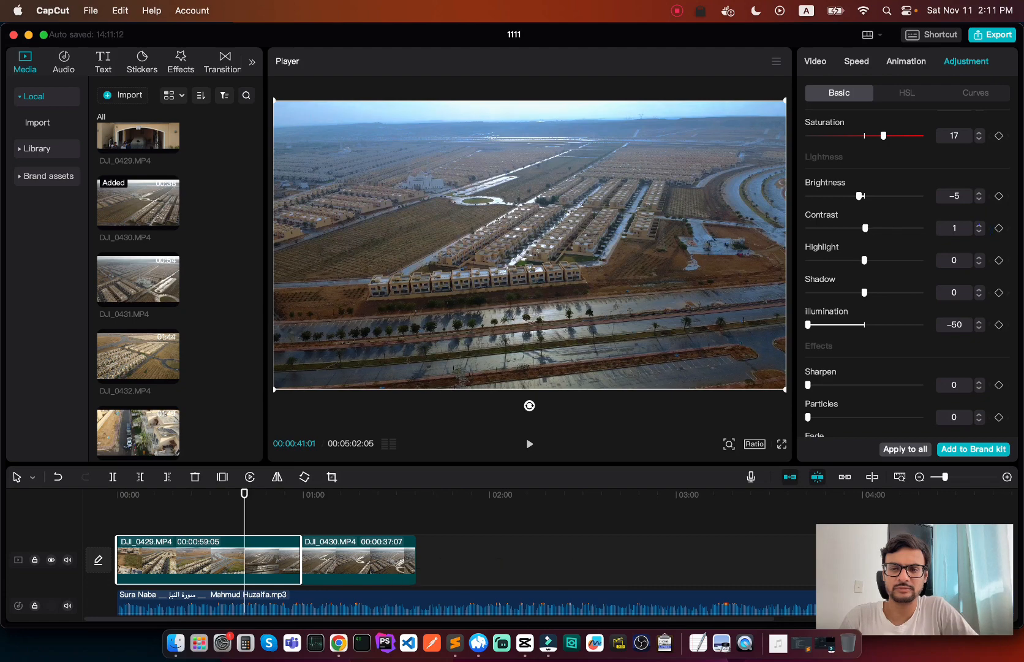
pyautogui.click(977, 225)
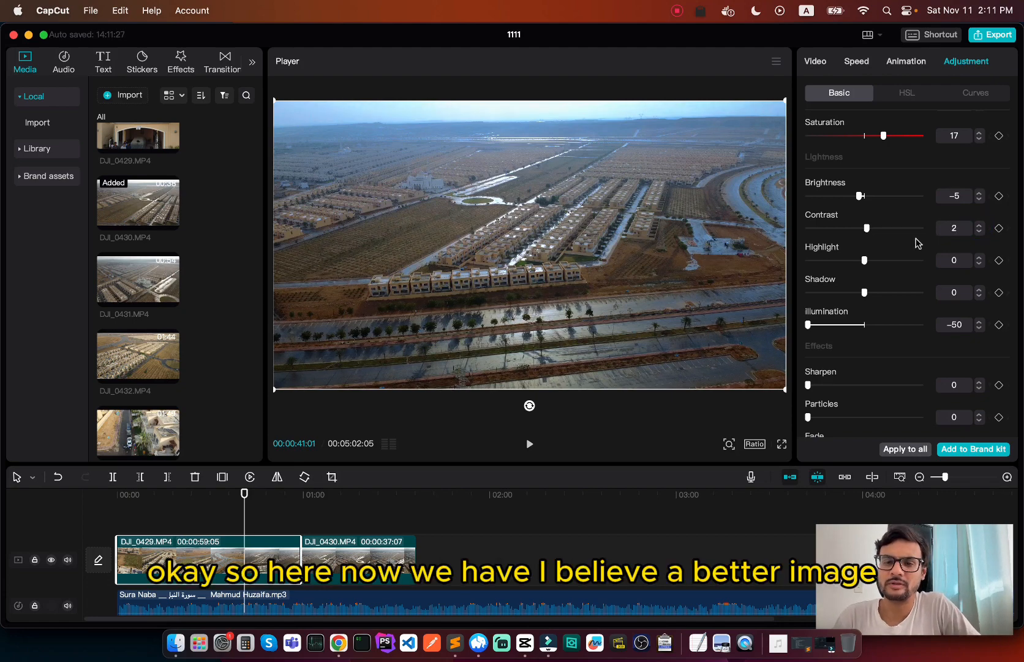
pyautogui.scroll(3)
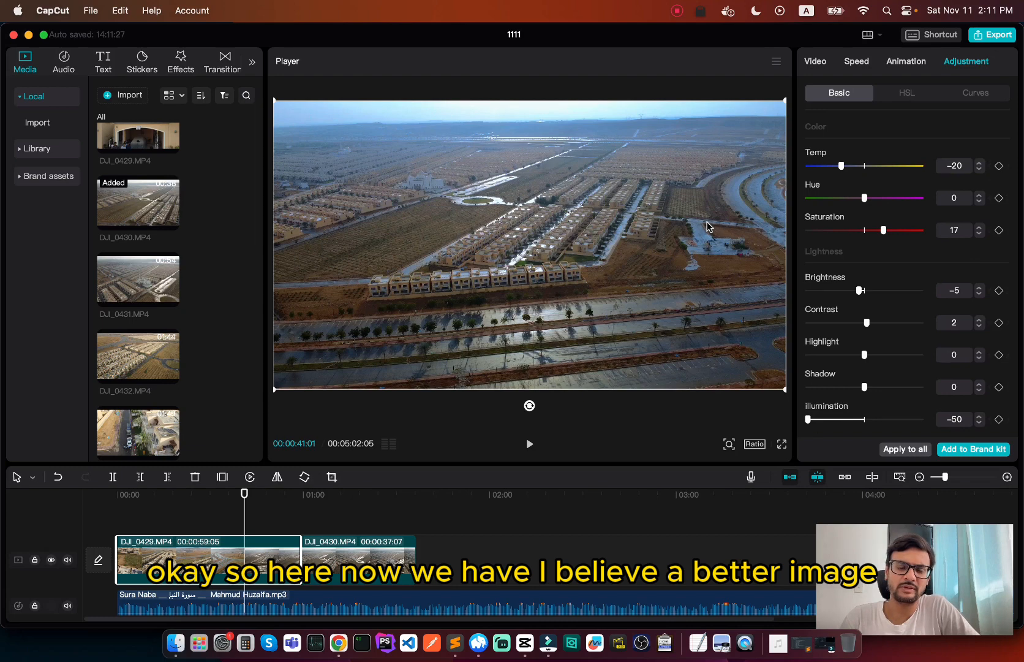